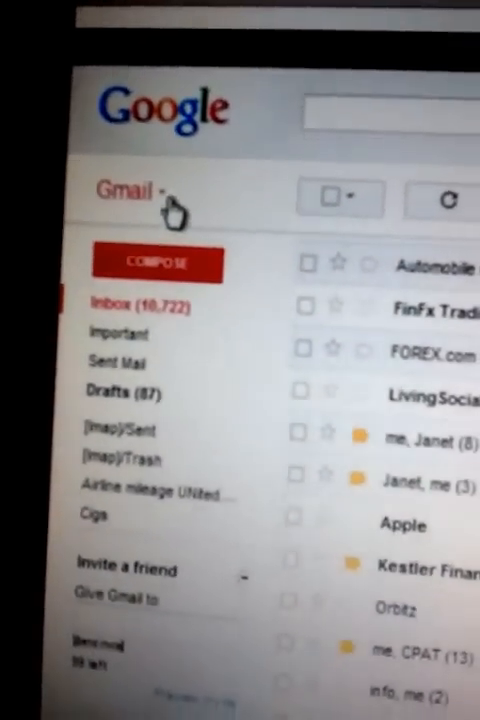
# - Show the app switcher listing Gmail, Contacts and Tasks
pyautogui.click(132, 186)
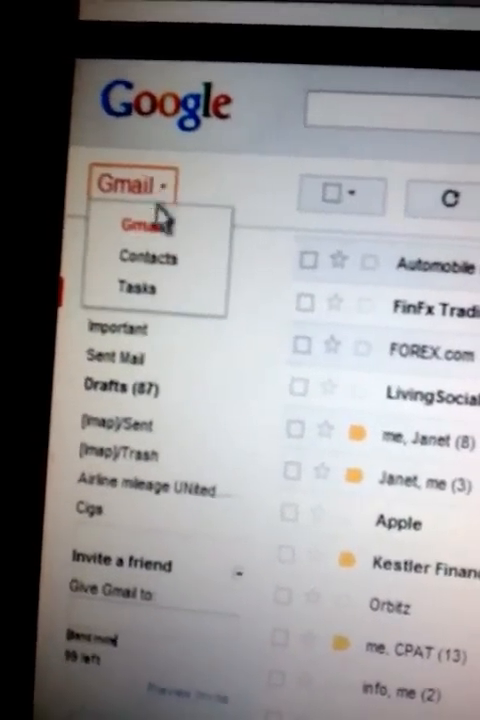